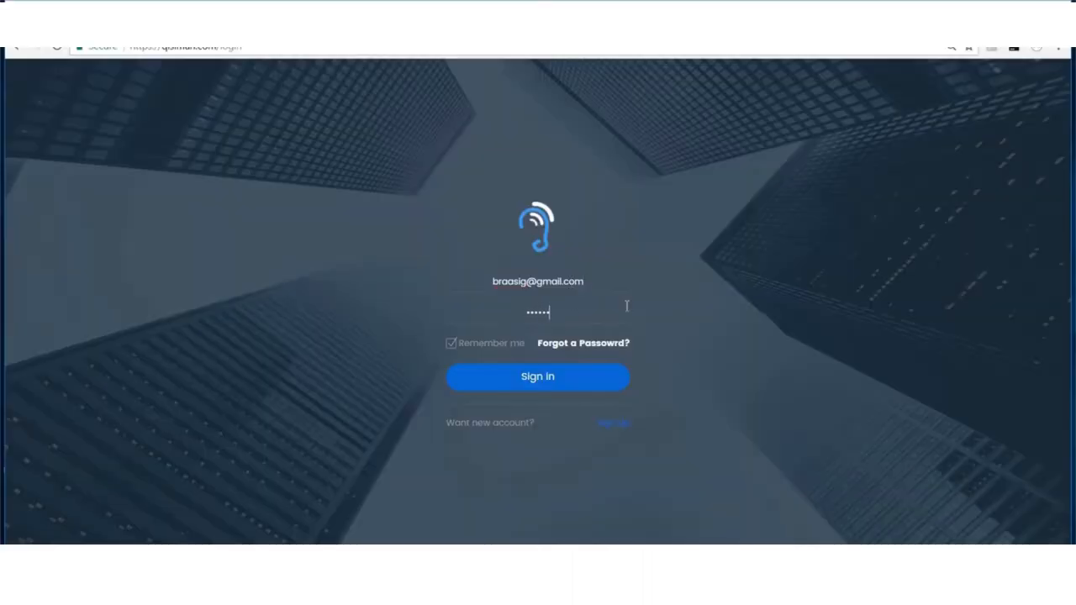
Step: Sign in with the entered credentials to reach the dashboard with 22 plays today
{"action": "left_click", "coordinate": [538, 377]}
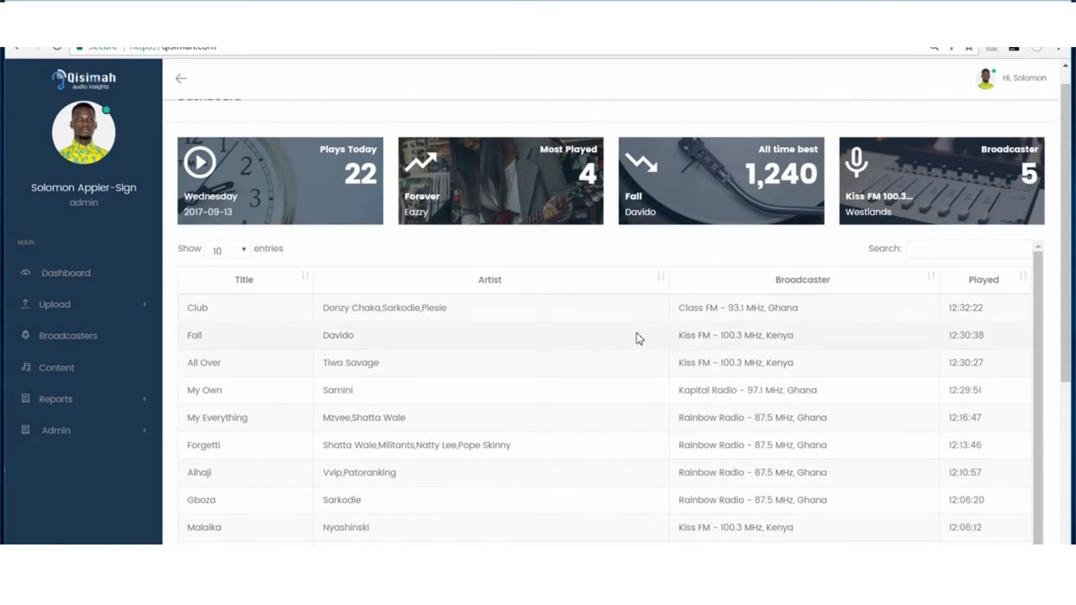
Step: Review the full airplay list, then expand the sidebar Upload menu for ads and songs
{"action": "scroll", "scroll_direction": "down", "scroll_amount": 3}
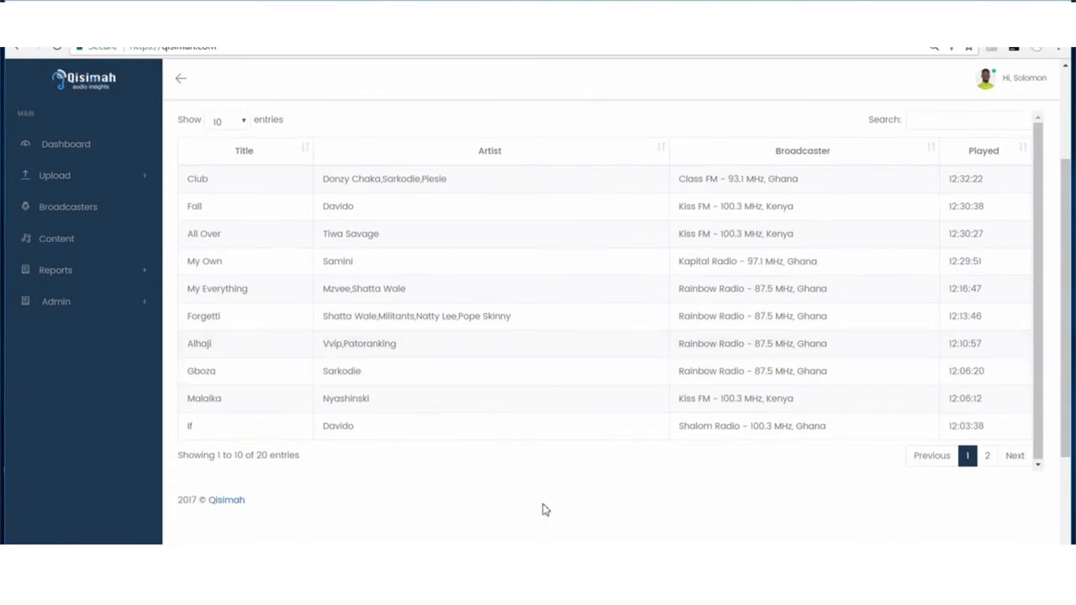
{"action": "mouse_move", "coordinate": [192, 494]}
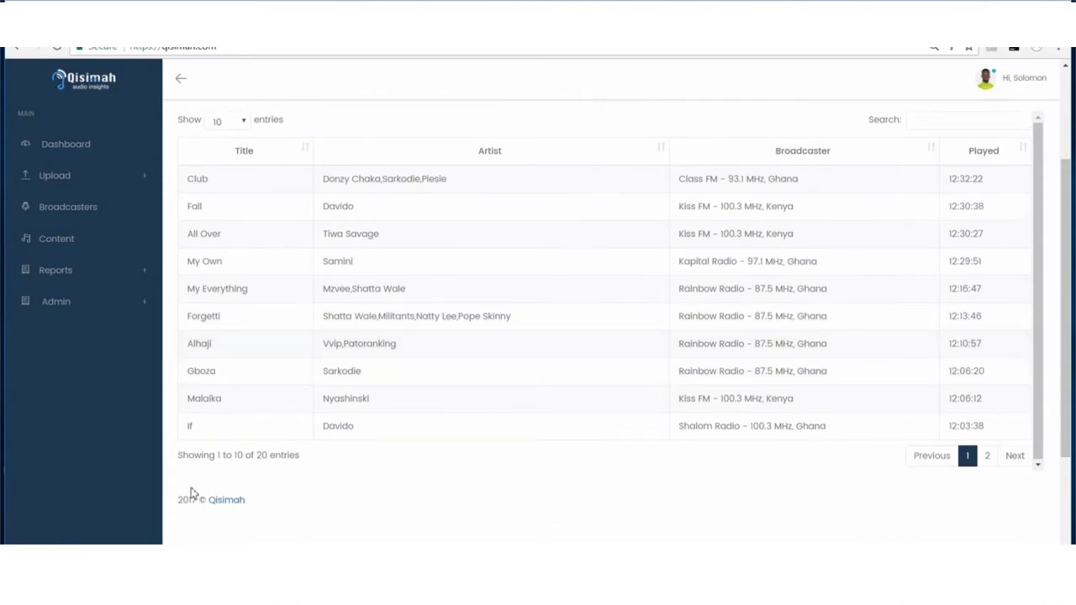
{"action": "left_click", "coordinate": [54, 175]}
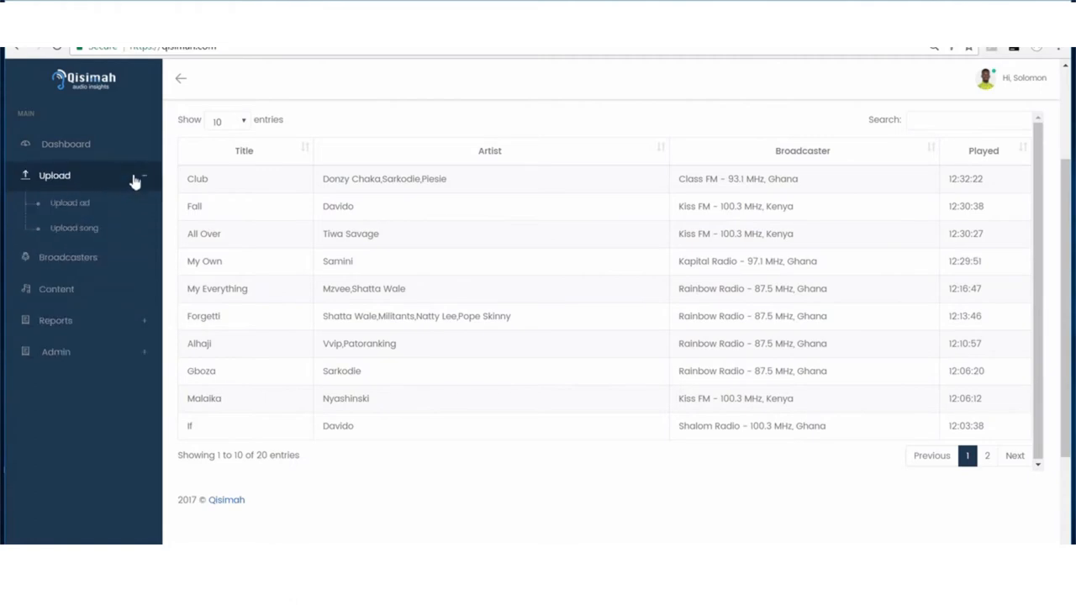
Step: Upload a new Kuami Eugene song with its details and promo art, confirming the success message
{"action": "left_click", "coordinate": [74, 229]}
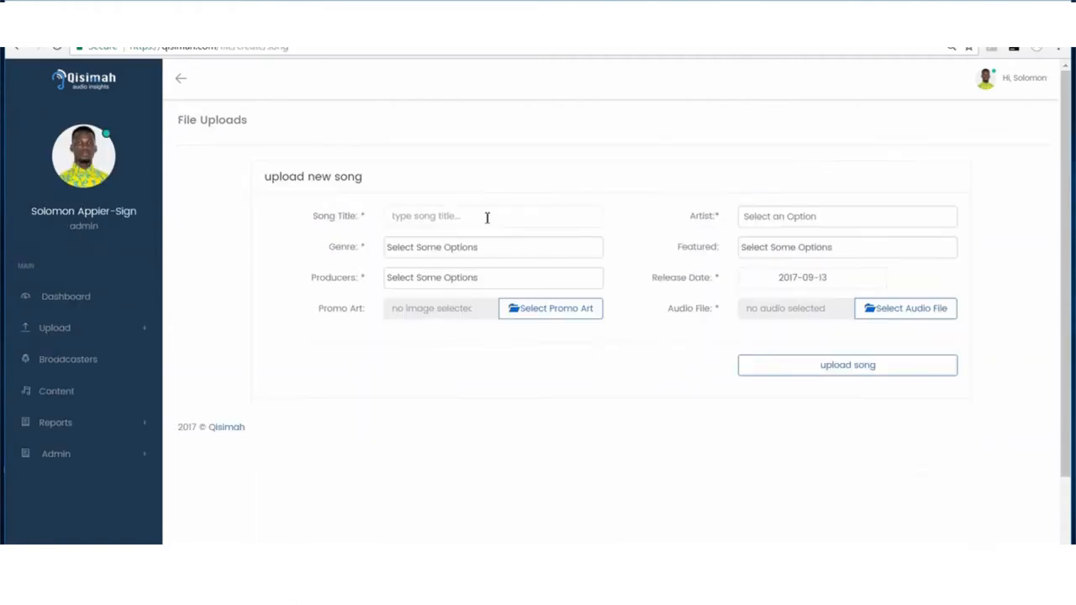
{"action": "left_click", "coordinate": [552, 307]}
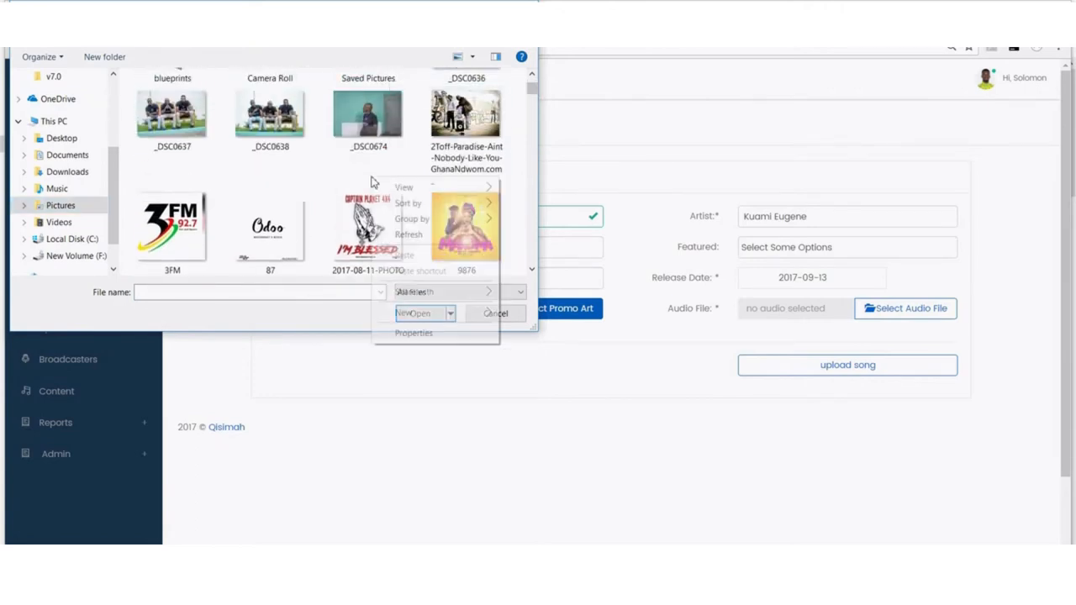
{"action": "left_click", "coordinate": [847, 363]}
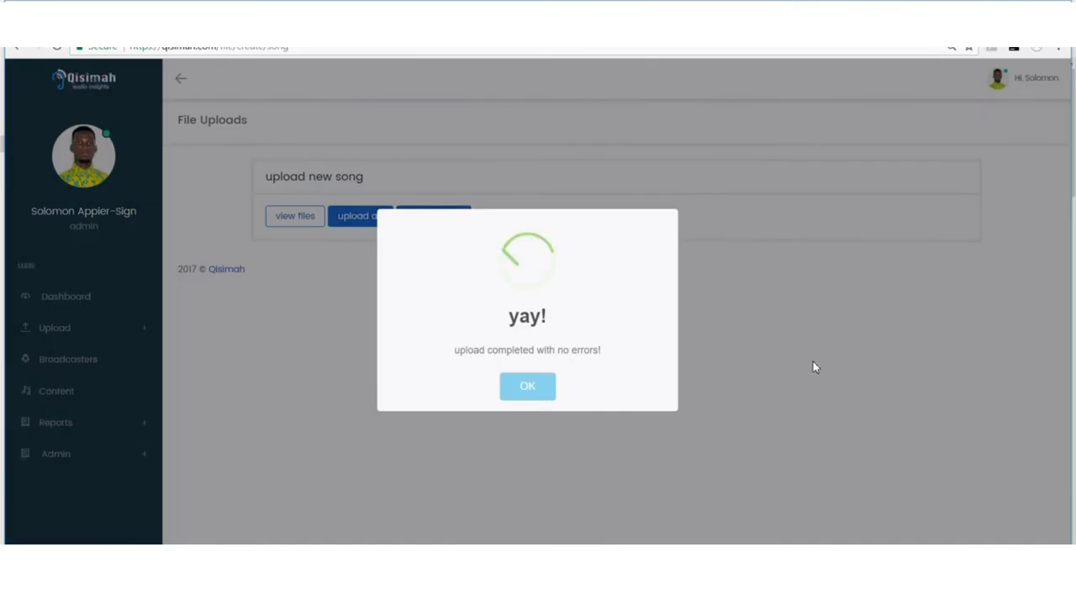
{"action": "left_click", "coordinate": [528, 385]}
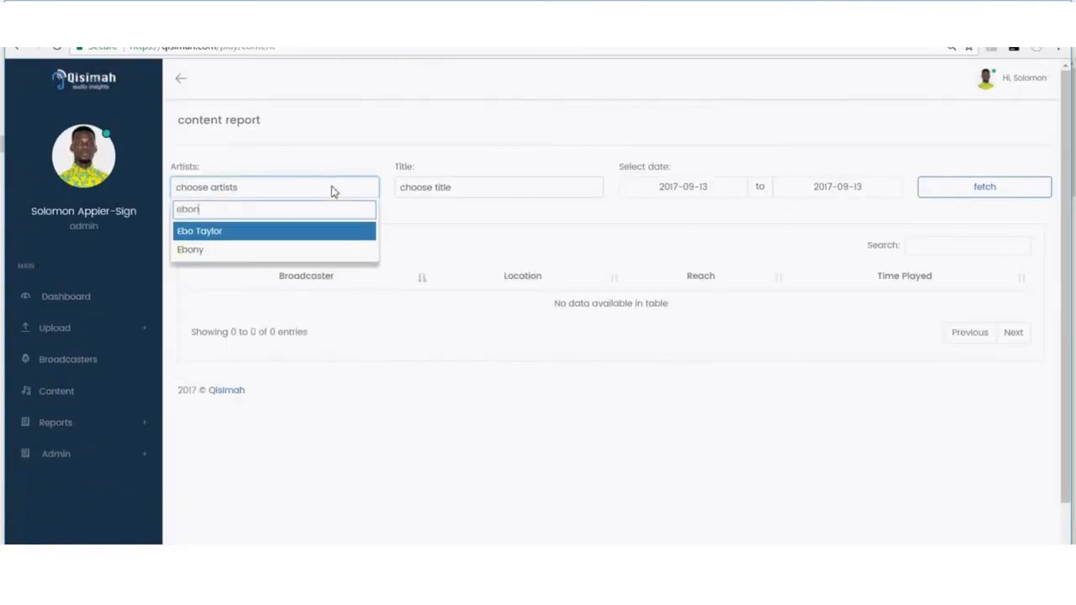
Step: Fetch the Ebony 'Sponsor' report for 2017-08-01 to 2017-09-13 and show its heat map
{"action": "left_click", "coordinate": [683, 186]}
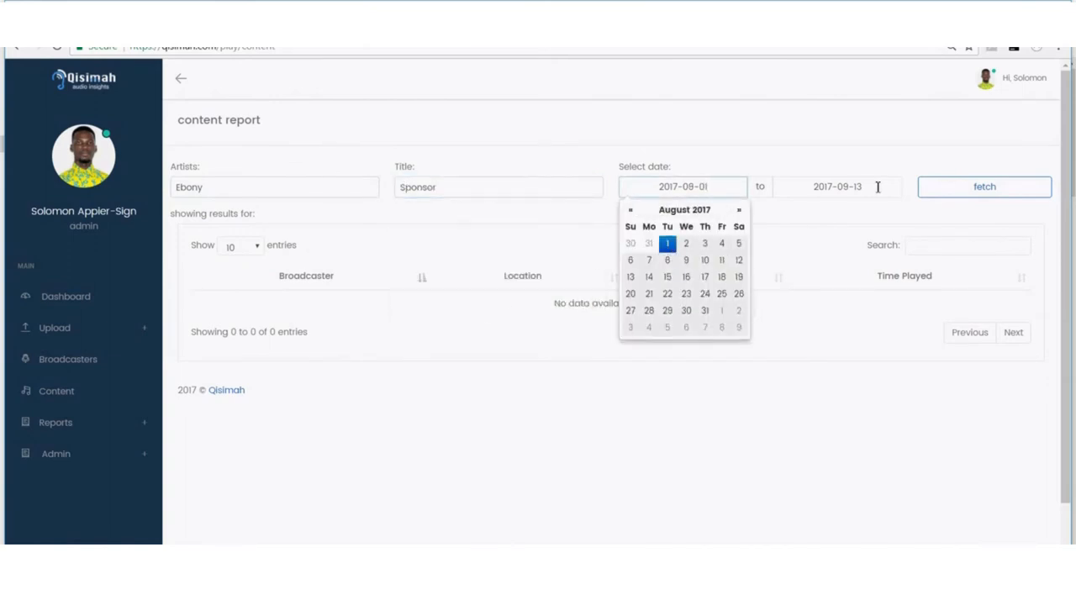
{"action": "left_click", "coordinate": [984, 187]}
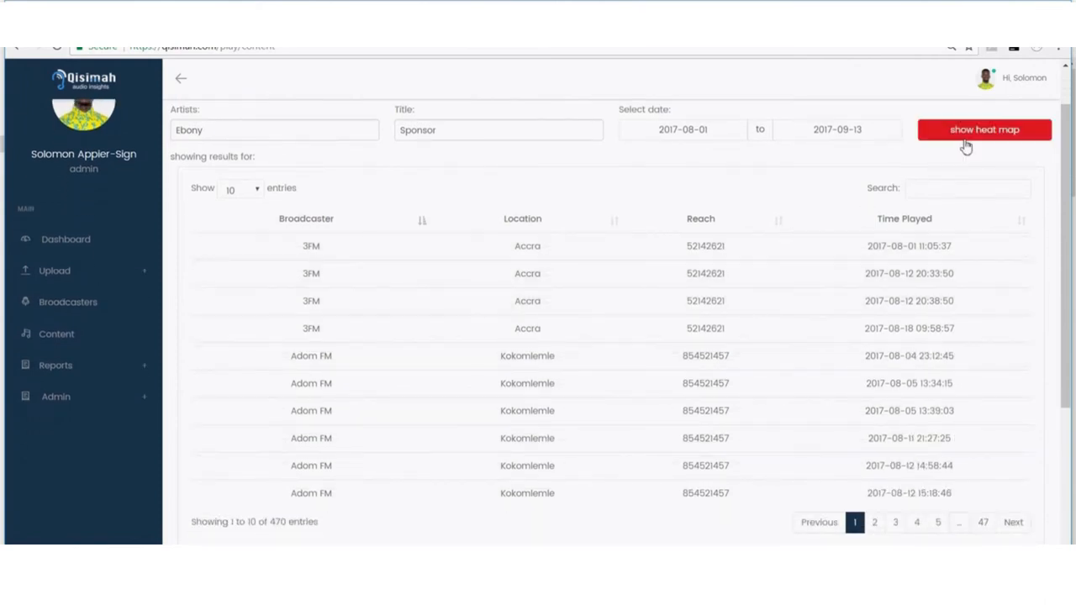
{"action": "left_click", "coordinate": [983, 130]}
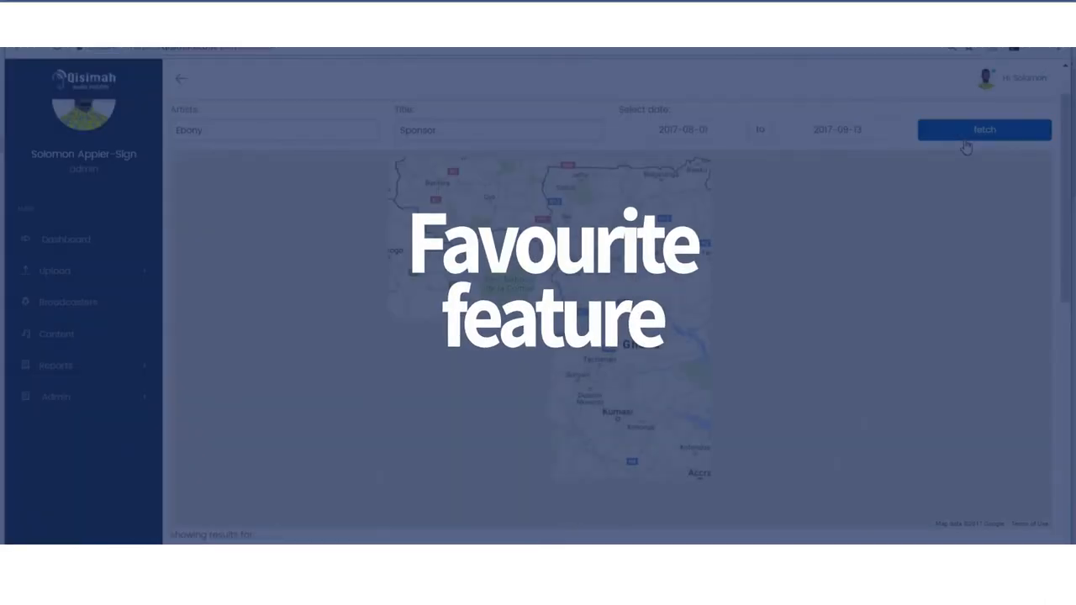
Step: View the Ghana heat map for 'Sponsor' with hotspots around Accra, Kumasi and Takoradi
{"action": "left_click", "coordinate": [984, 130]}
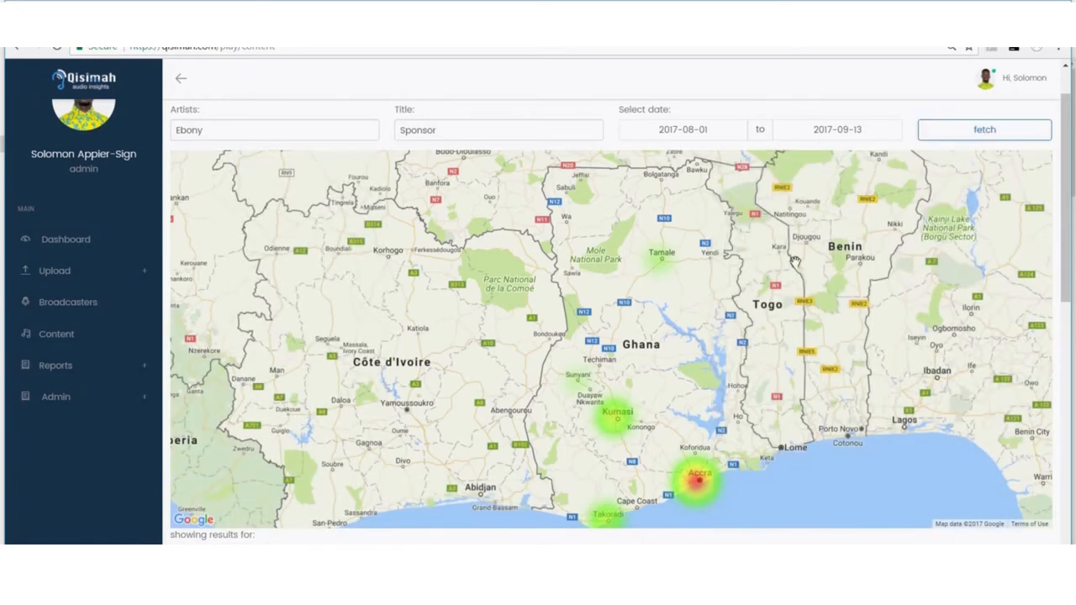
{"action": "mouse_move", "coordinate": [386, 338]}
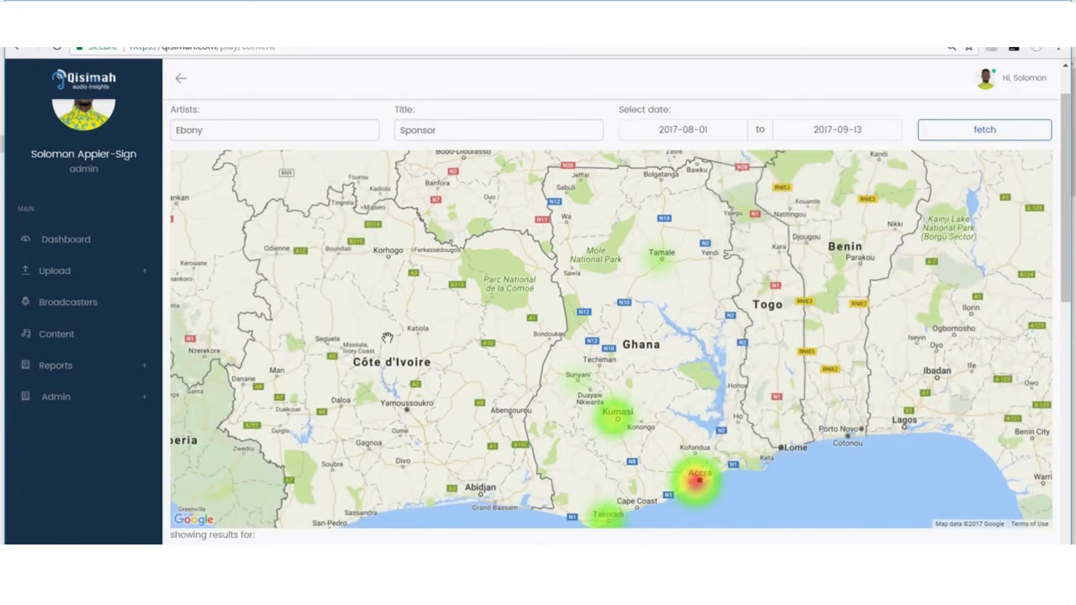
{"action": "mouse_move", "coordinate": [58, 333]}
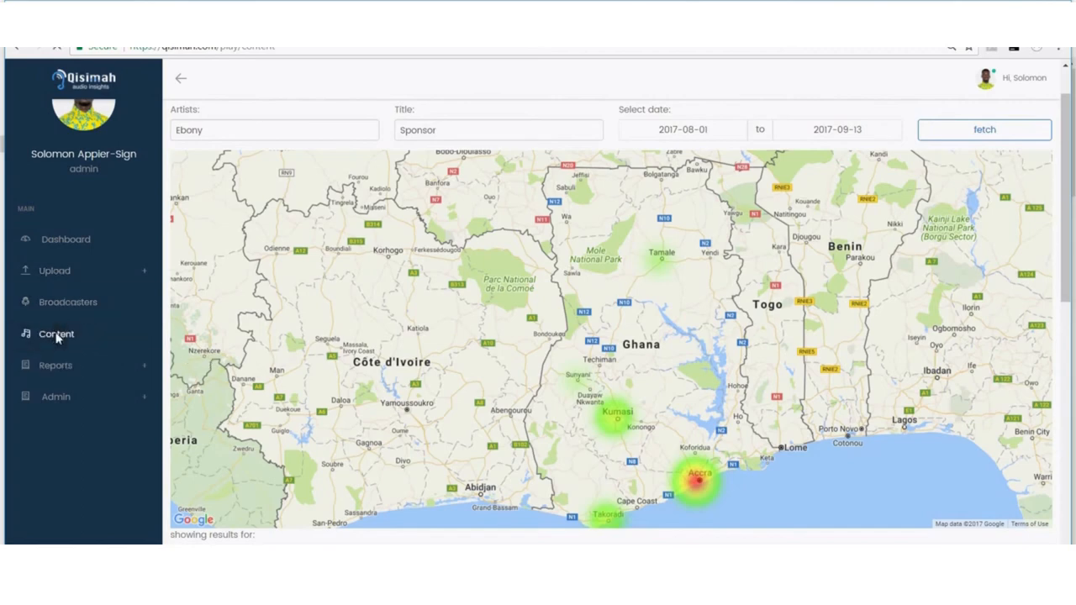
{"action": "mouse_move", "coordinate": [353, 317]}
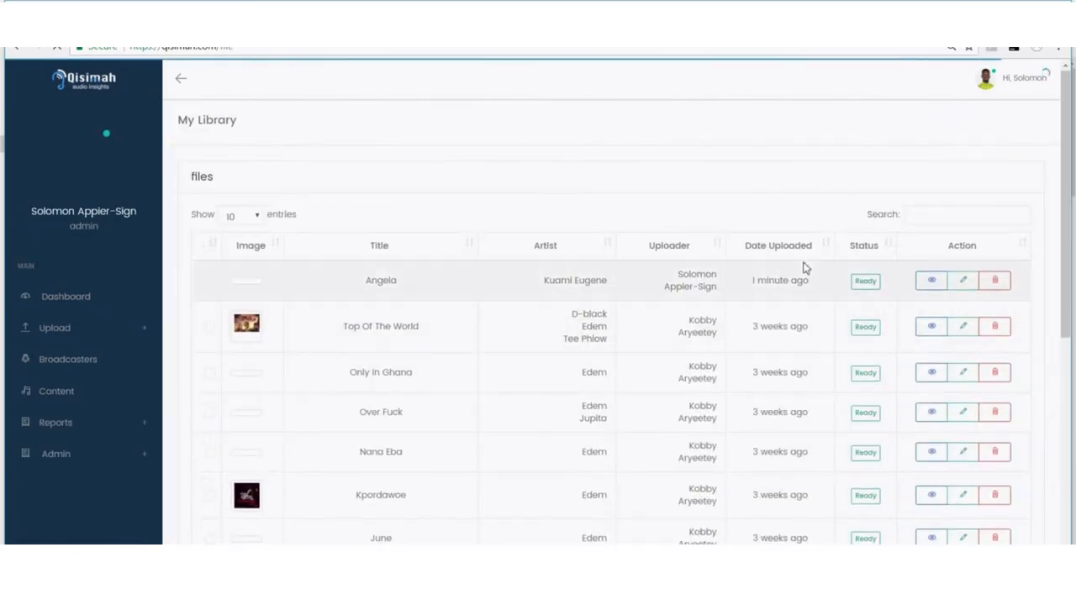
Step: Search the library for 'spon' and view Sponsor's detail card: 1079 plays, chart rank #2
{"action": "left_click", "coordinate": [966, 215]}
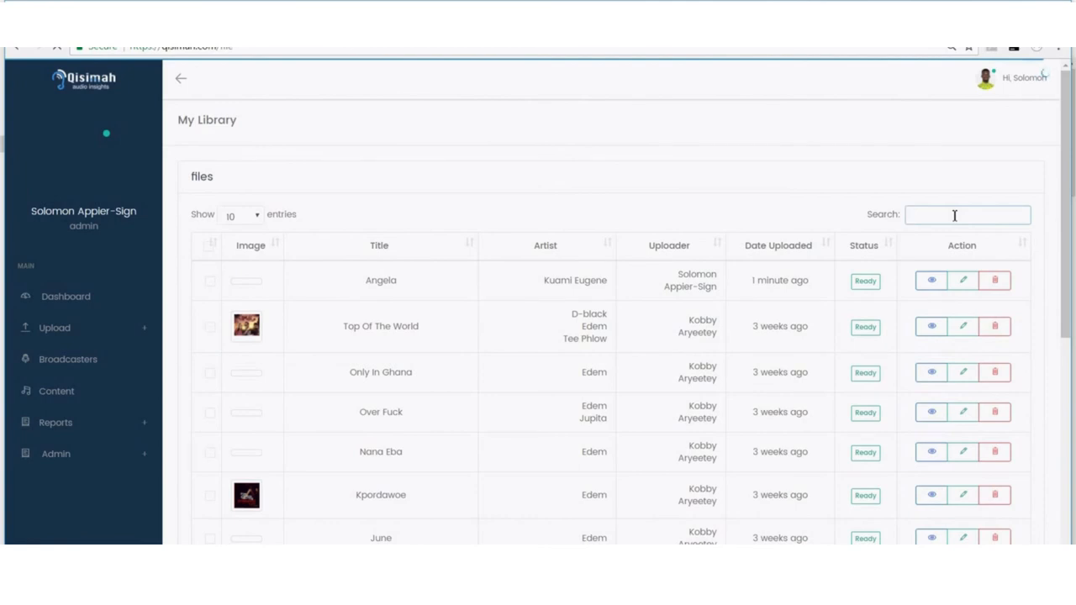
{"action": "type", "text": "spon"}
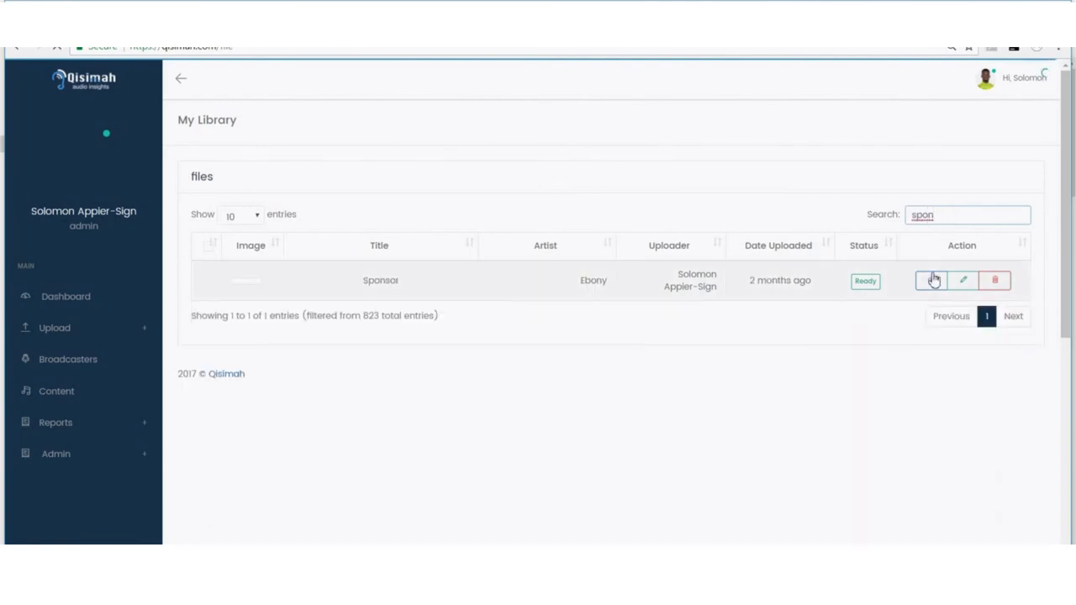
{"action": "left_click", "coordinate": [932, 279]}
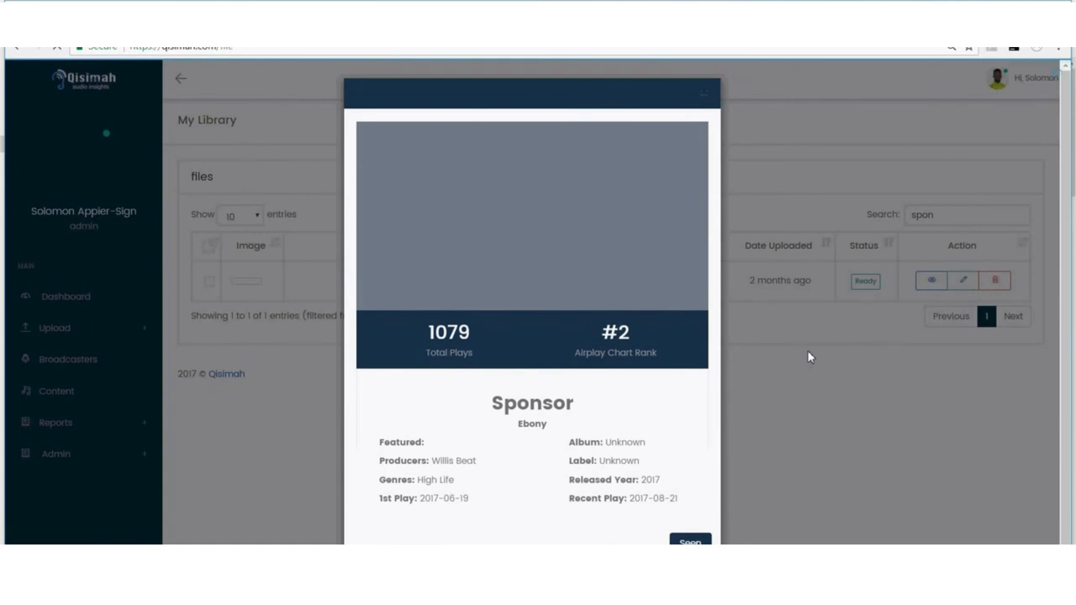
{"action": "mouse_move", "coordinate": [592, 328]}
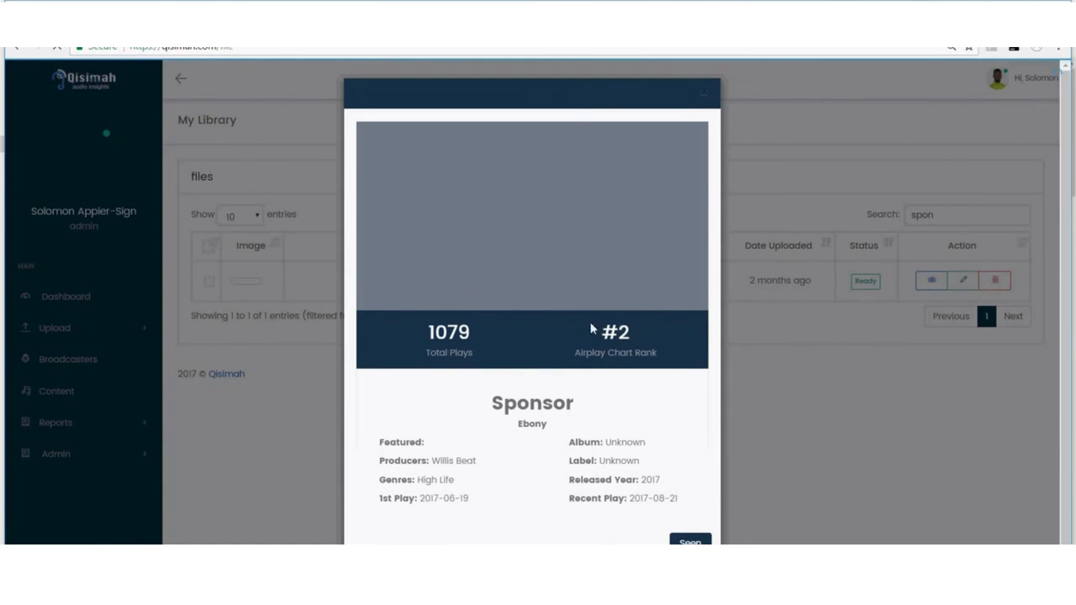
{"action": "mouse_move", "coordinate": [691, 538]}
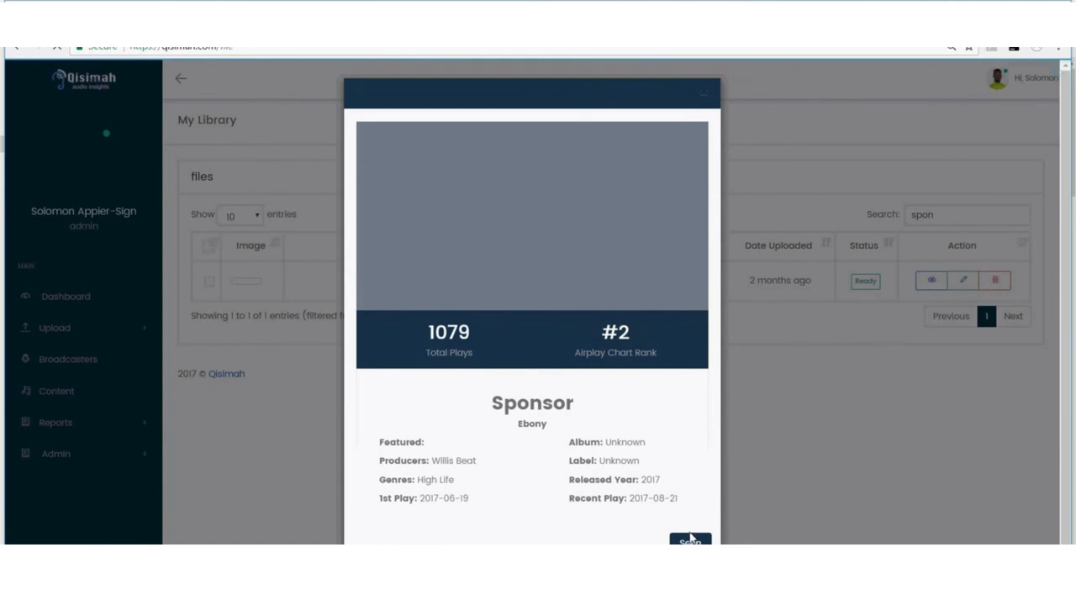